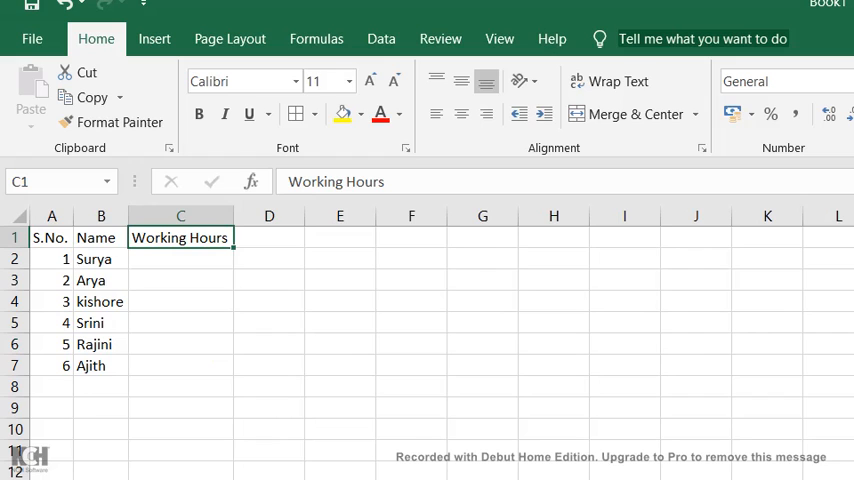
Start a =VLOOKUP( formula in C2, Surya's Working Hours cell.
left_click(180, 258)
type("=")
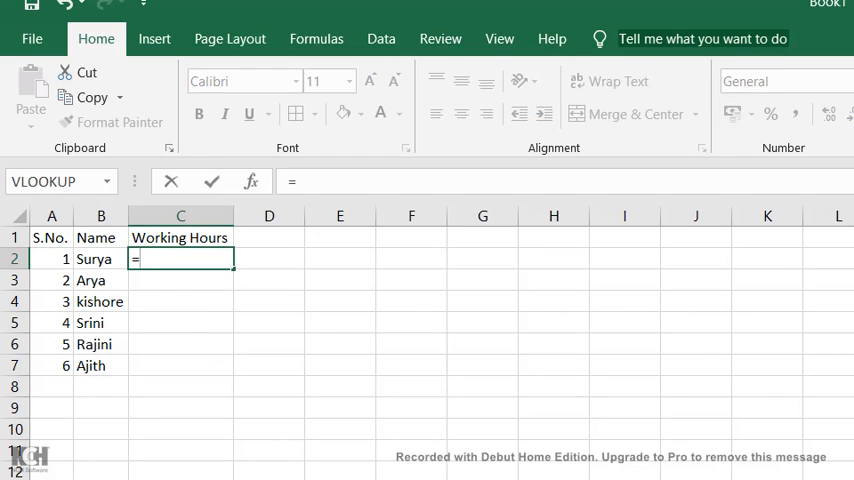
type("vlook")
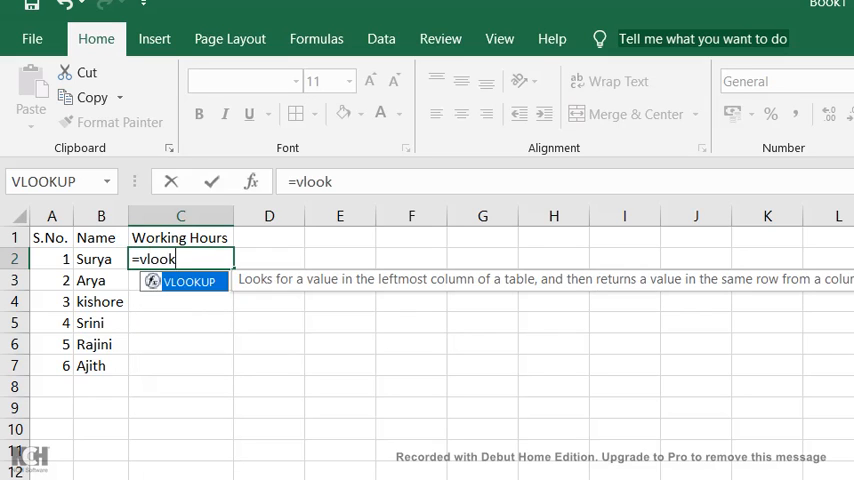
type("up")
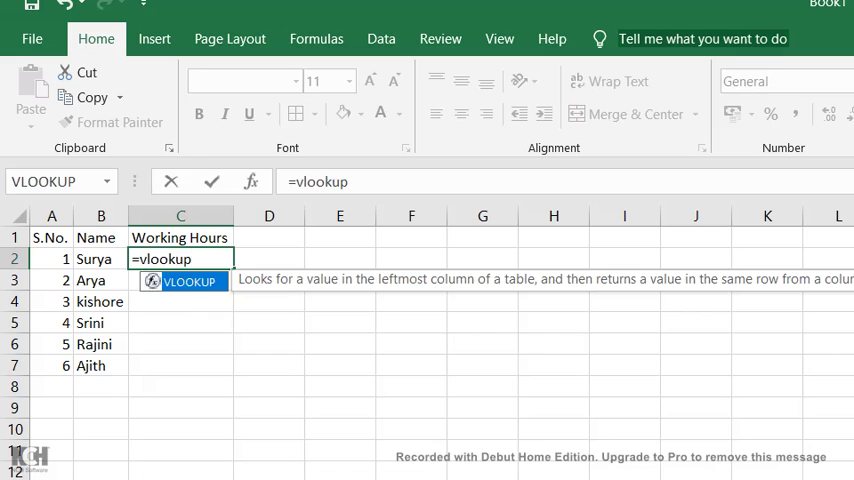
type("(")
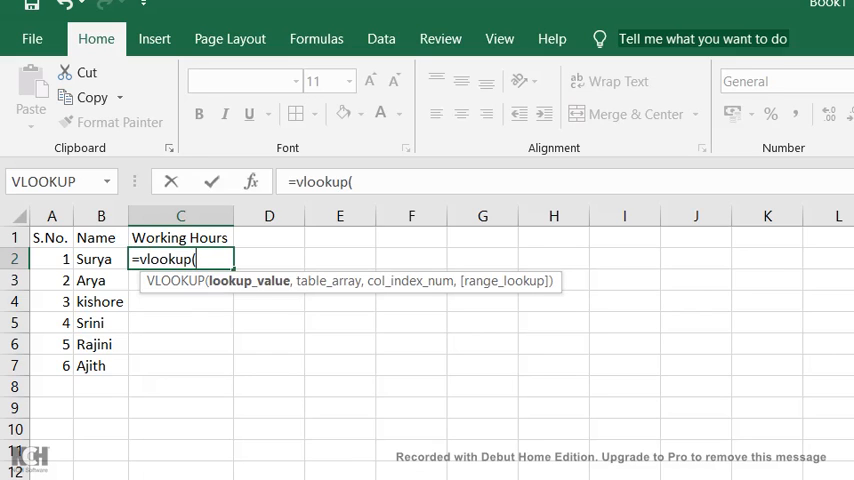
Complete =VLOOKUP(B2,Base!B:C,2,0) in C2, fill it down to C7, then select D2.
left_click(92, 258)
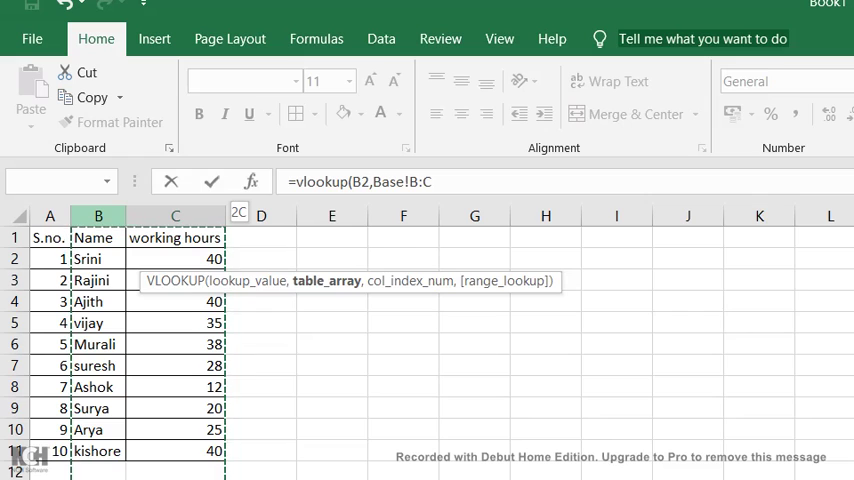
type(",")
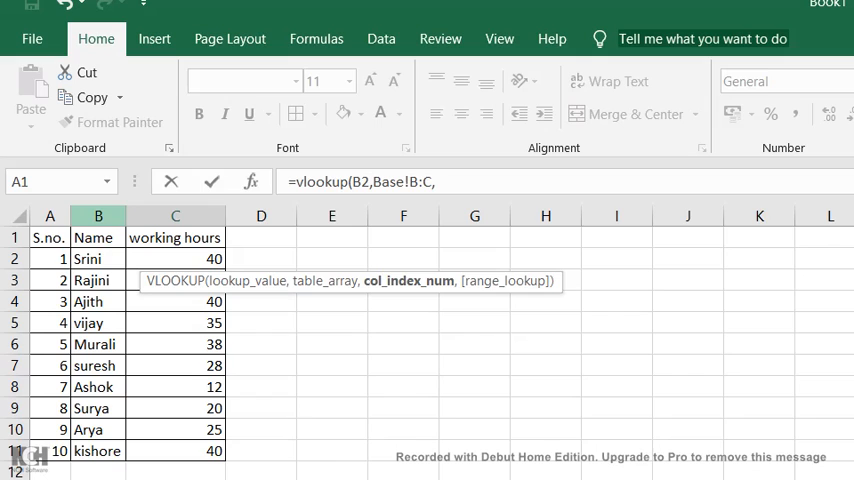
type("2")
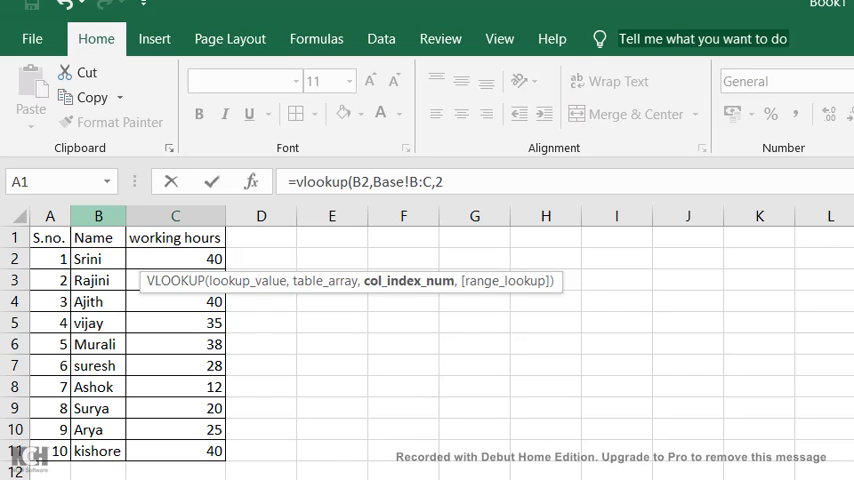
type(",")
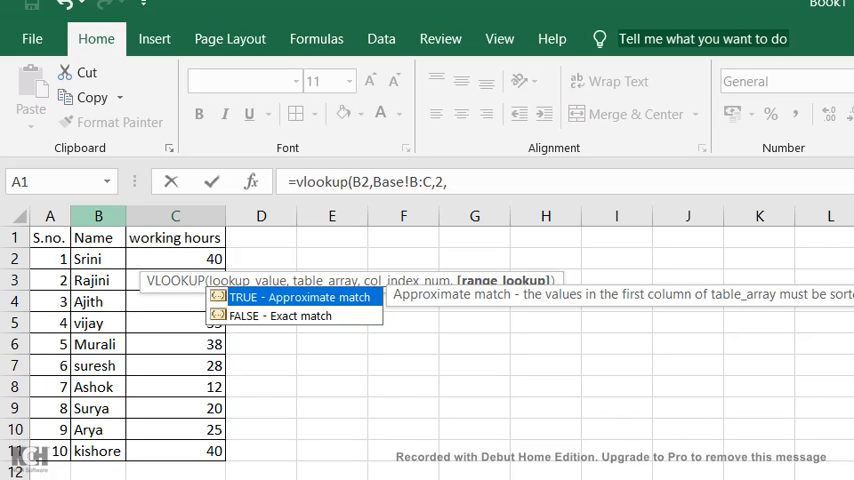
type("0)")
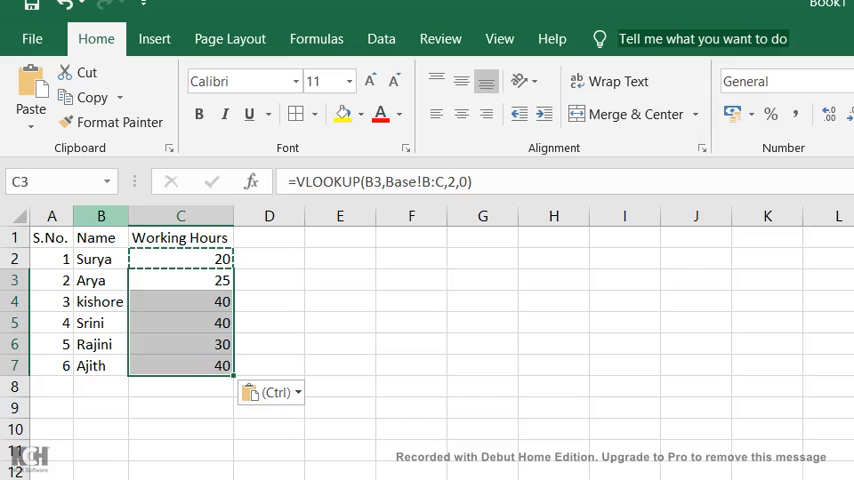
left_click(180, 258)
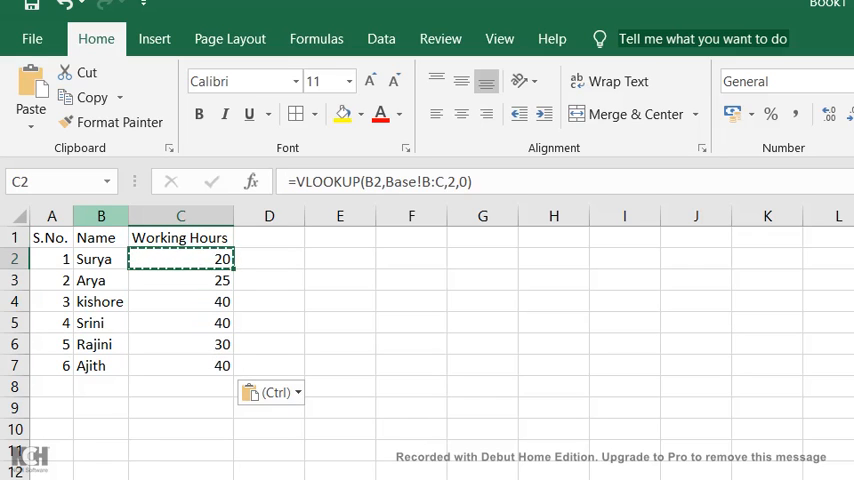
left_click(268, 258)
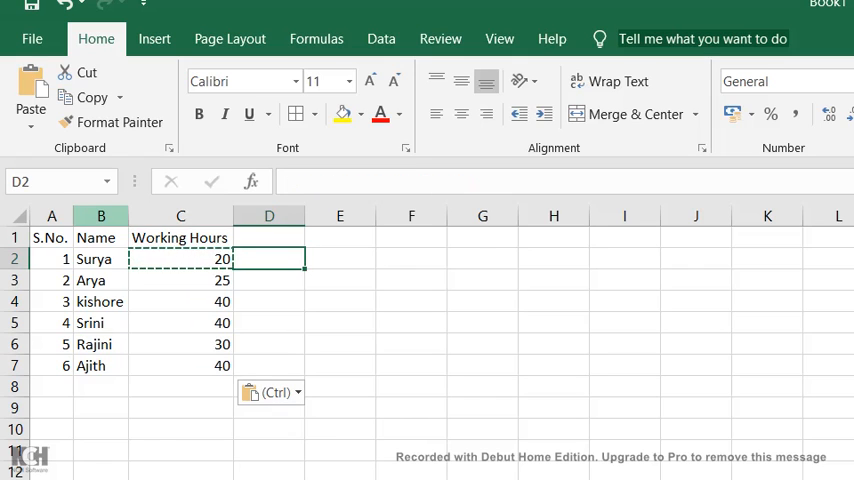
Begin a VLOOKUP in D2 via Function Arguments with Lookup_value B2, moving to Table_array.
type("=VLOOKUP(")
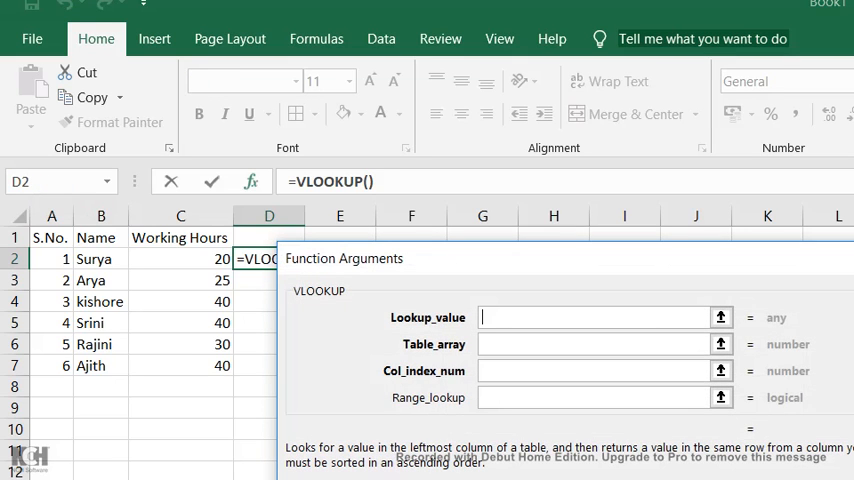
left_click(596, 316)
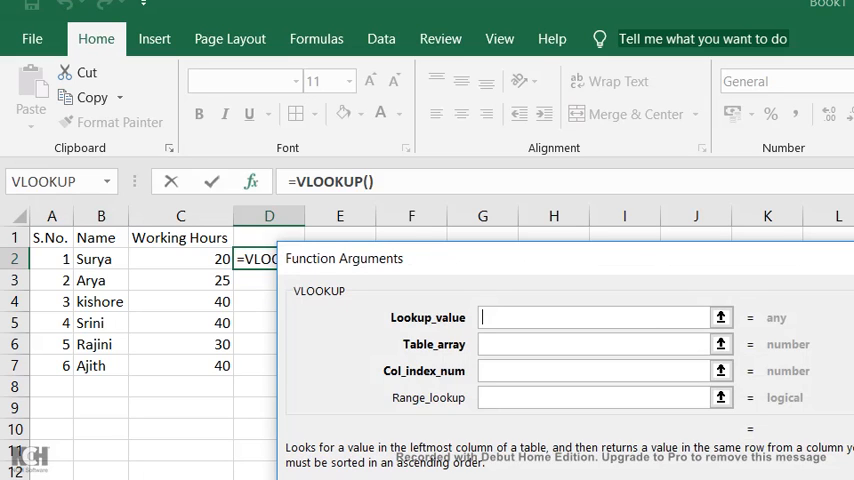
left_click(100, 260)
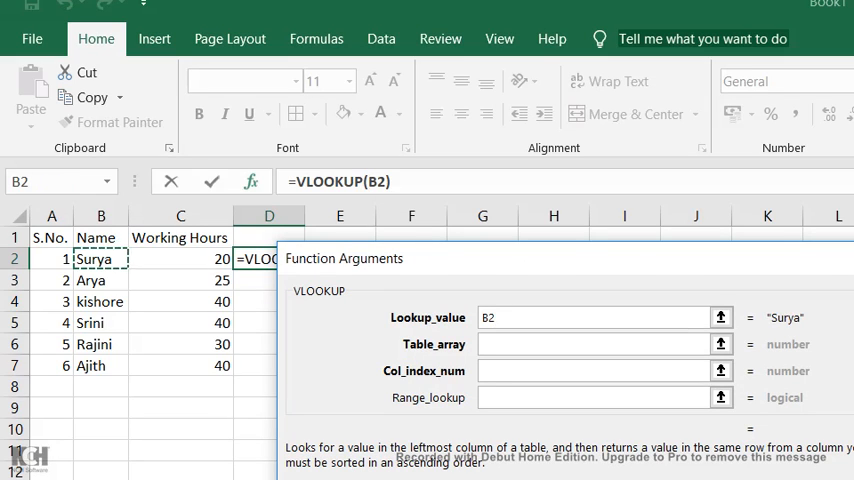
left_click(592, 344)
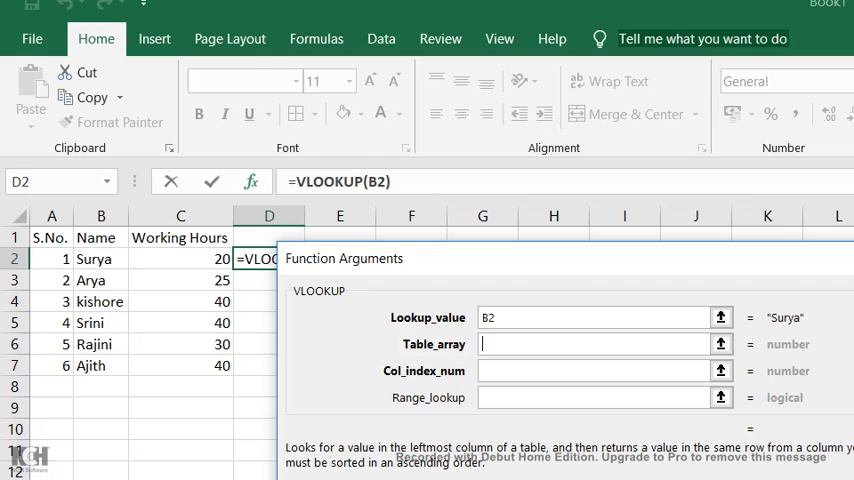
left_click(596, 344)
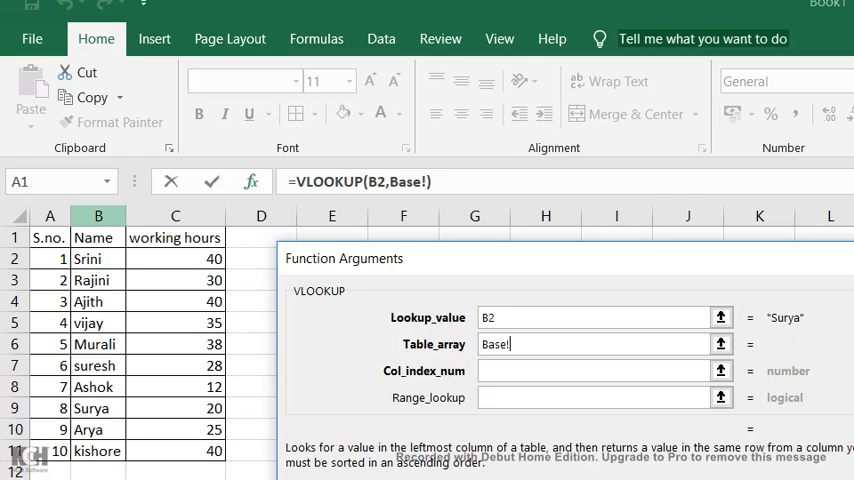
Set Table_array Base!B:C, Col_index_num 2, Range_lookup 0, and fill down to D7.
left_click(98, 216)
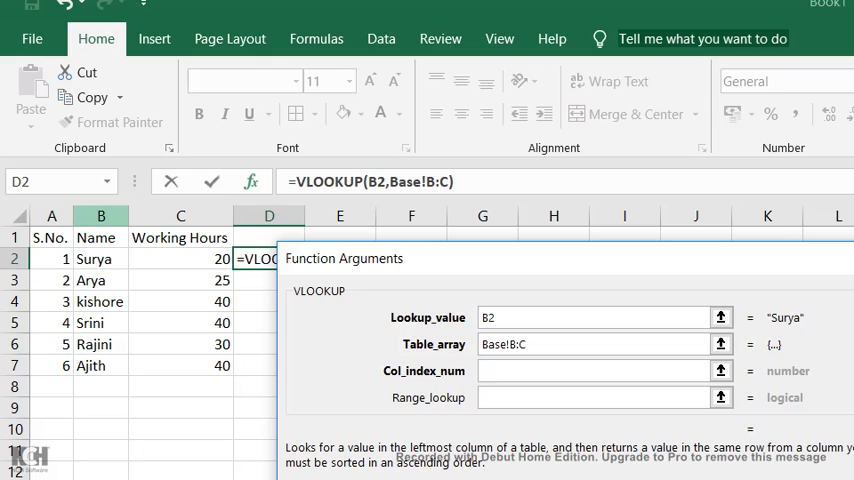
left_click(584, 366)
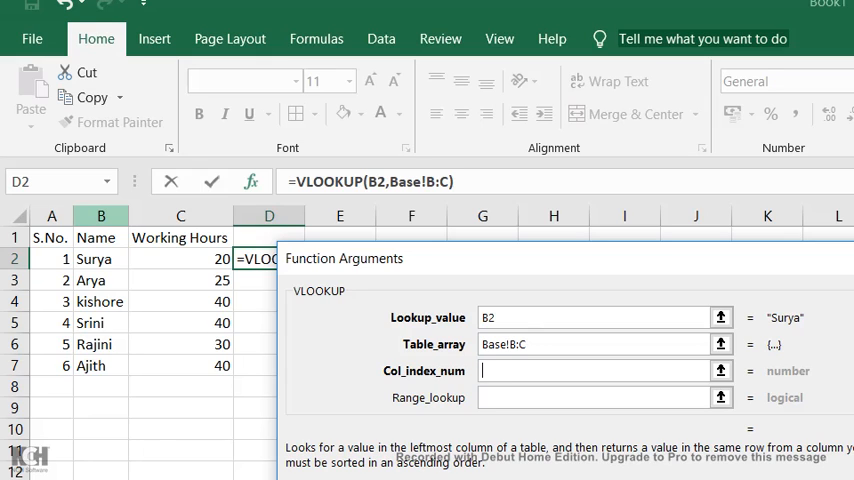
type("2")
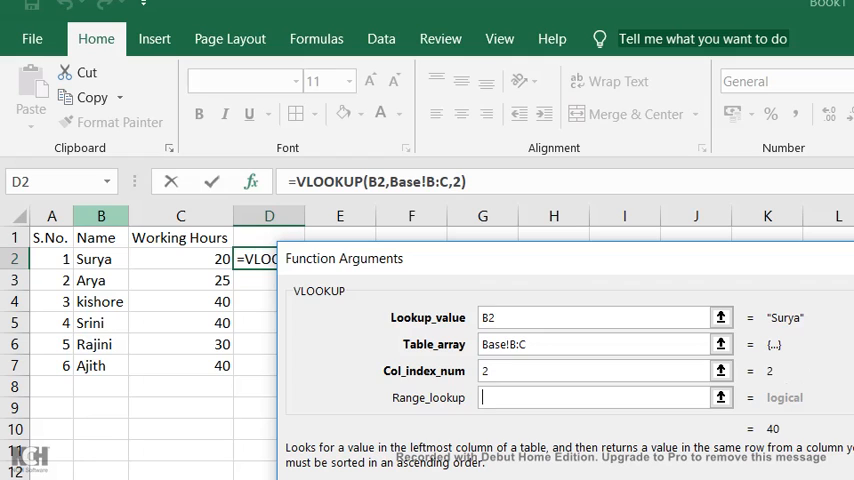
type("0")
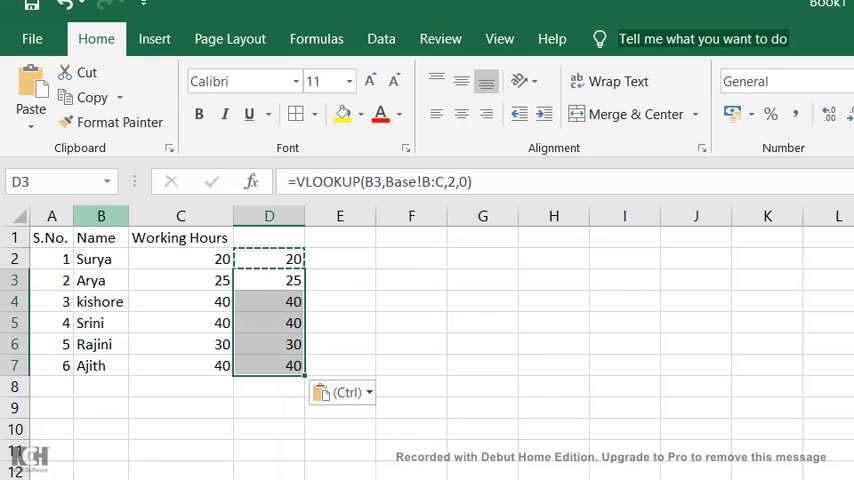
left_click(268, 236)
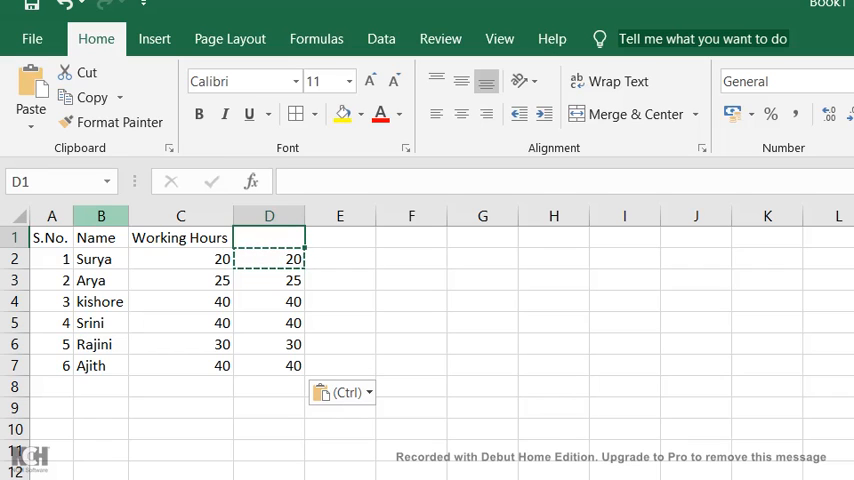
left_click(268, 258)
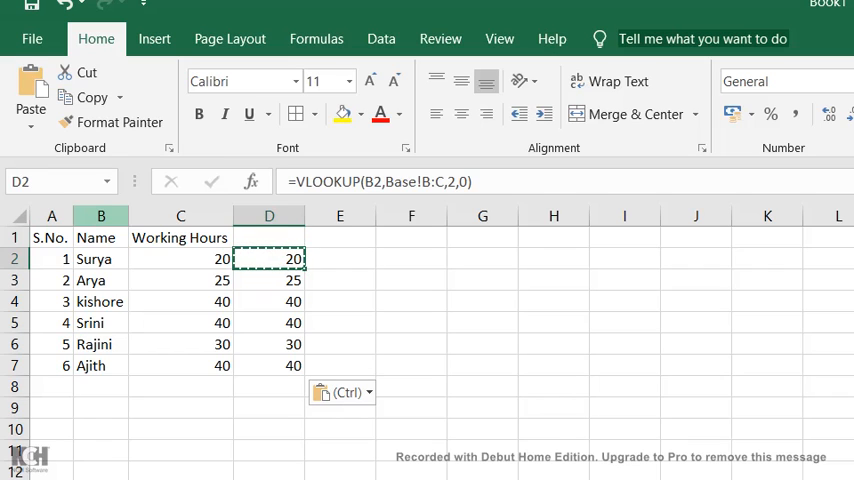